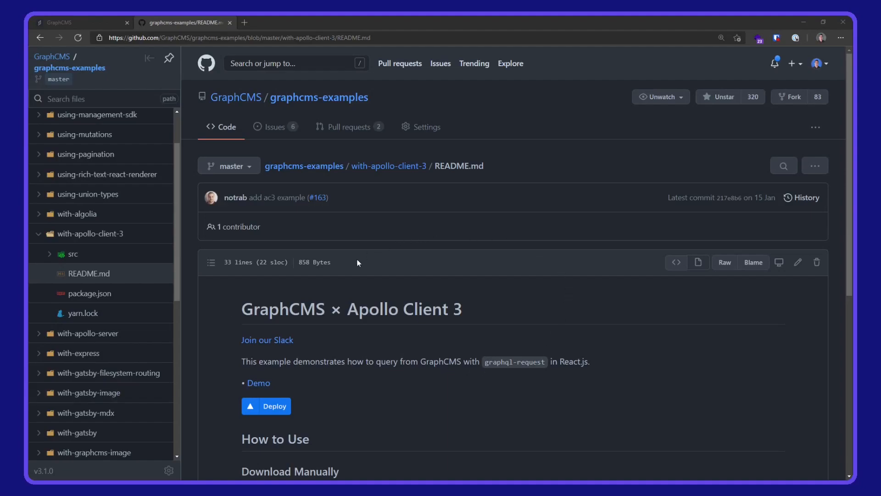
pyautogui.moveTo(424, 307)
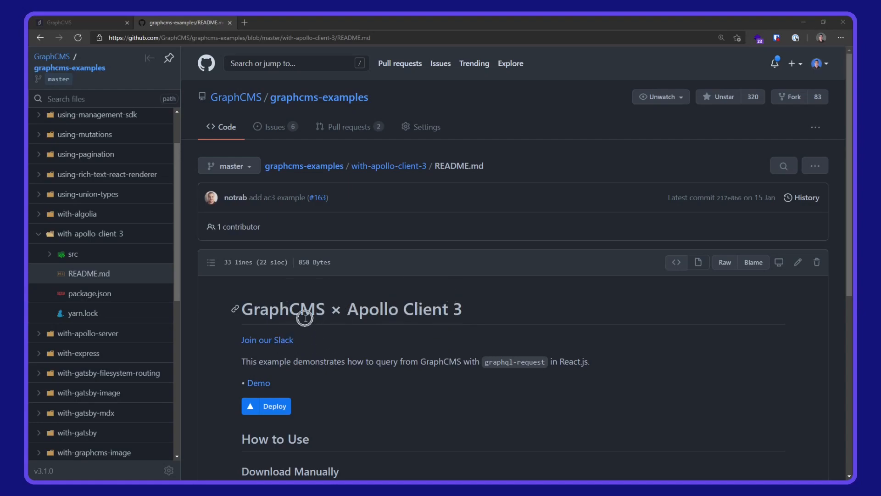
pyautogui.moveTo(382, 97)
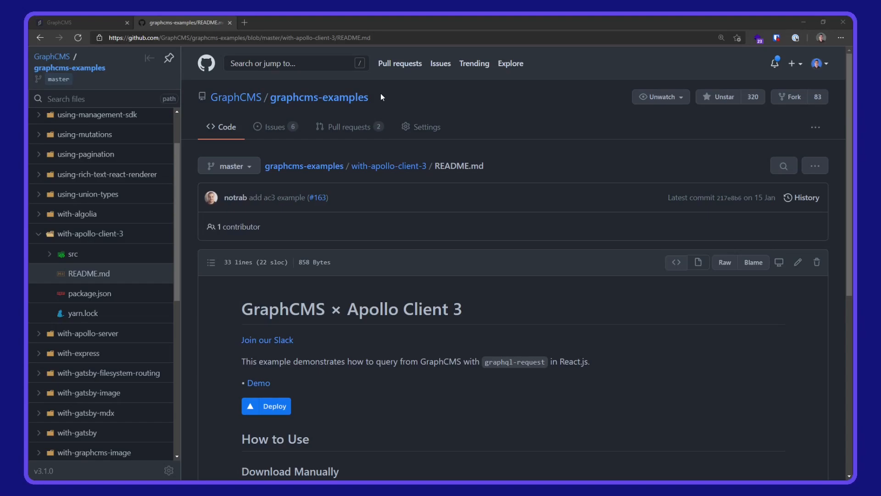
# - Clone the with-apollo-client-3 example with npx degit, enter its folder, and launch `code .`
pyautogui.scroll(-3)
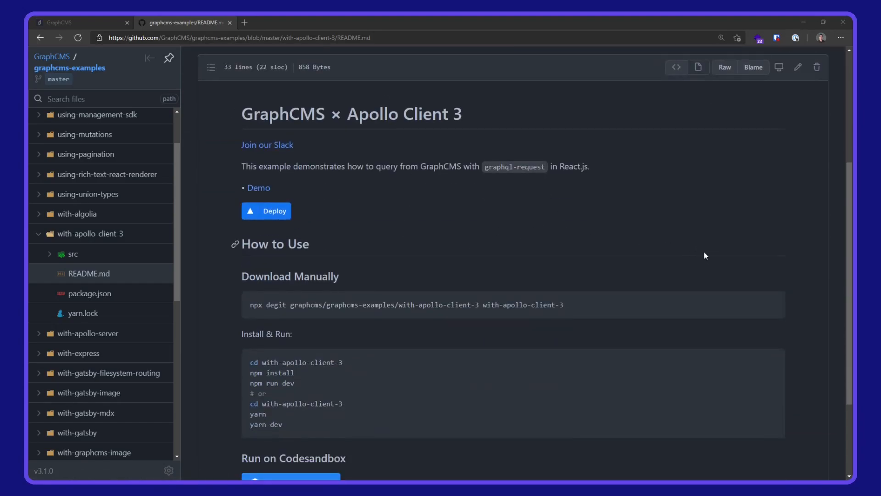
pyautogui.click(771, 304)
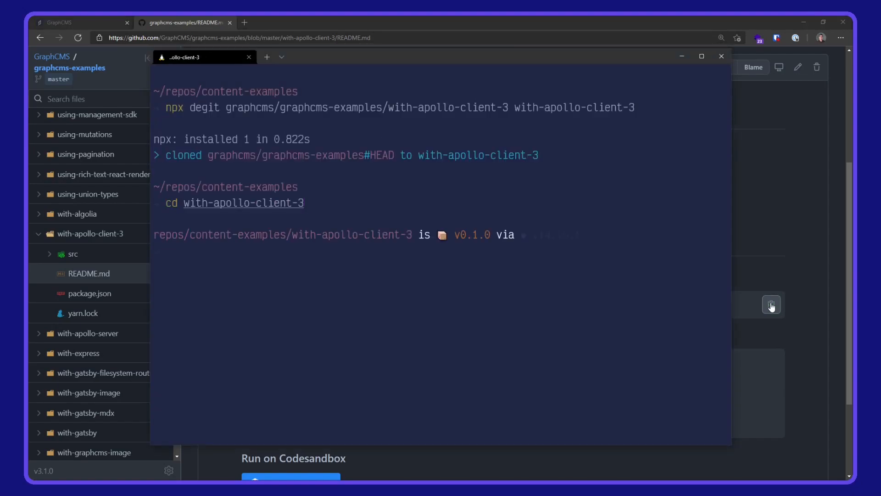
pyautogui.write('code .')
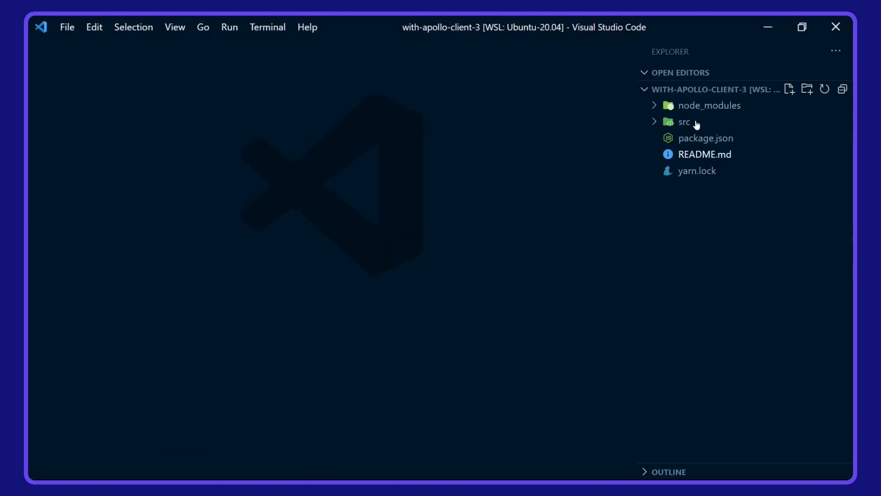
# - Review src/index.js, where ApolloClient with the GraphCMS endpoint wraps App in ApolloProvider
pyautogui.click(684, 121)
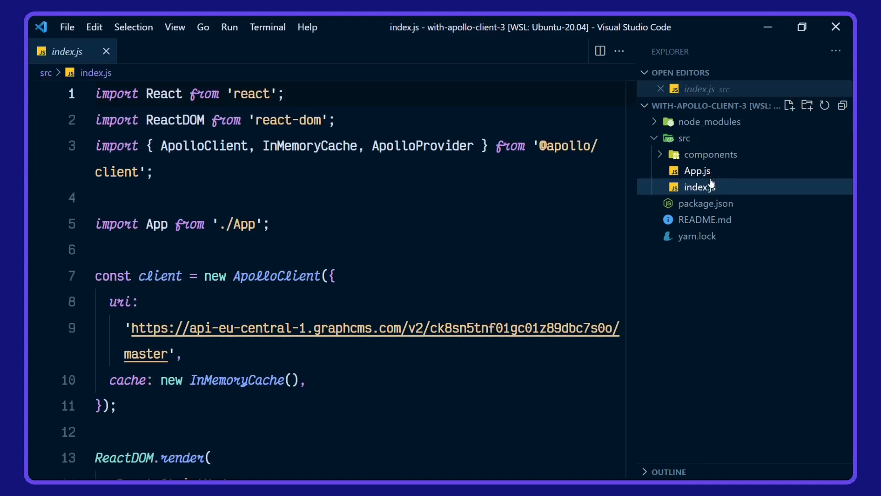
pyautogui.click(190, 171)
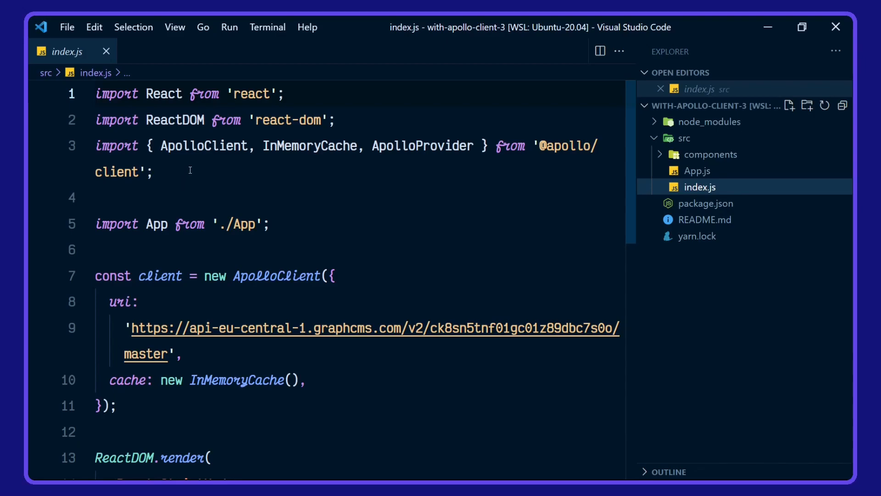
pyautogui.moveTo(217, 169)
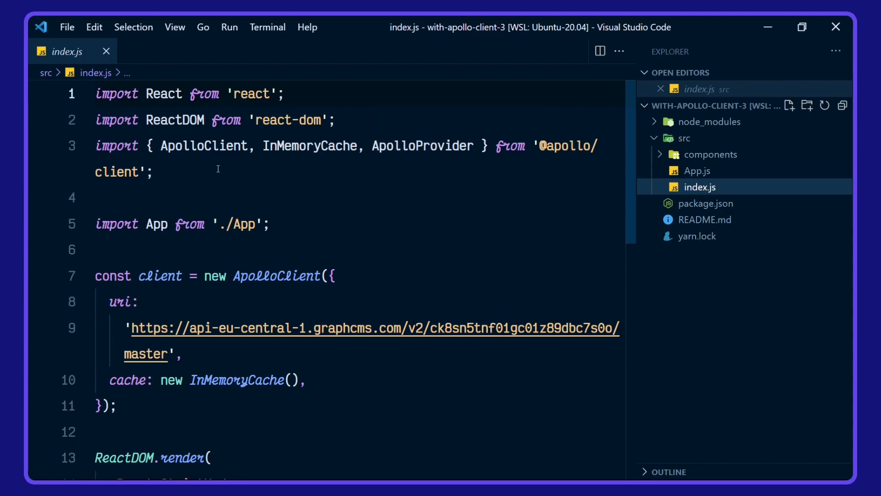
pyautogui.moveTo(315, 168)
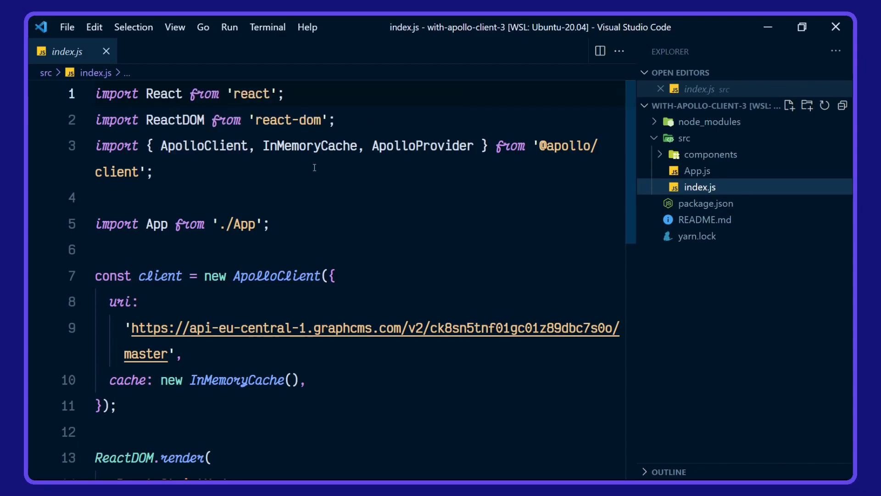
pyautogui.scroll(-3)
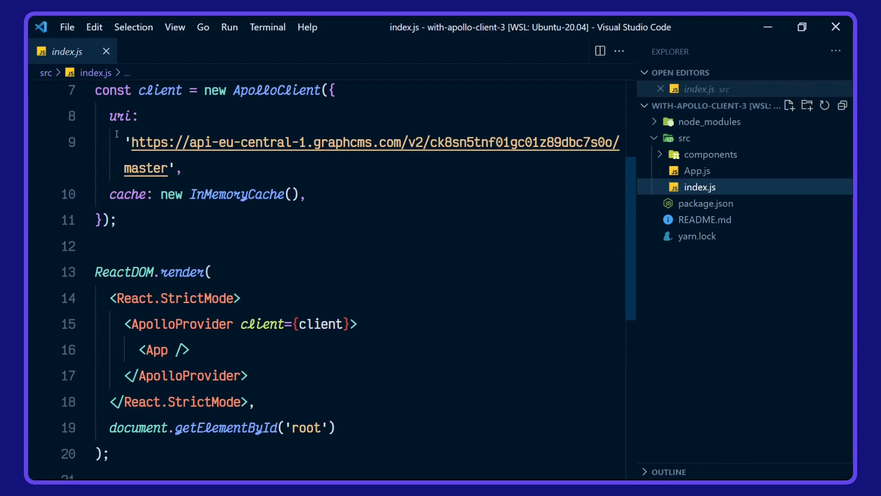
pyautogui.scroll(-3)
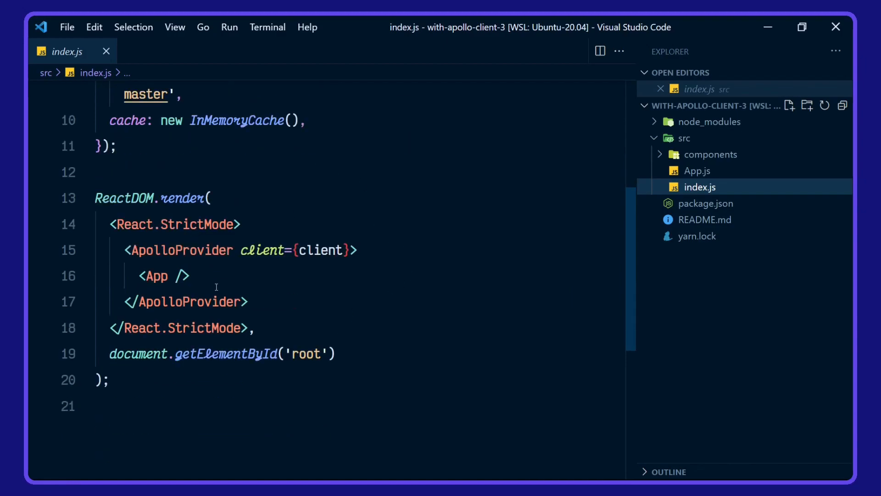
pyautogui.moveTo(118, 308)
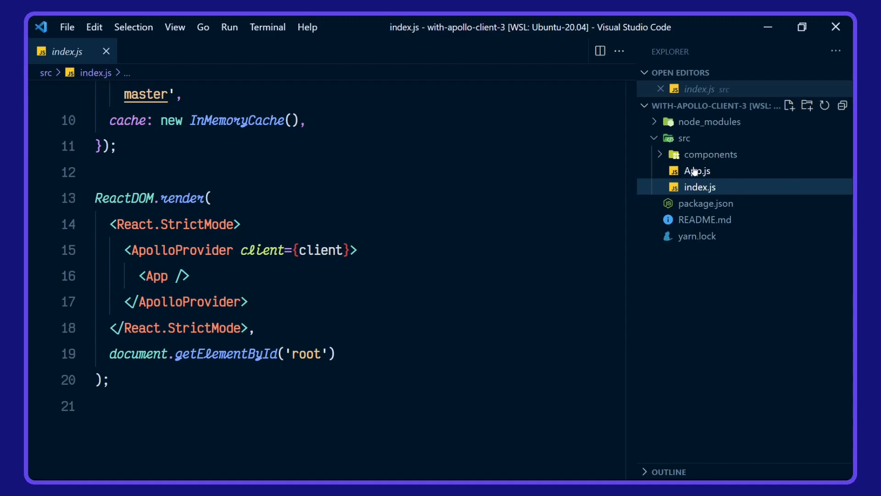
pyautogui.click(697, 170)
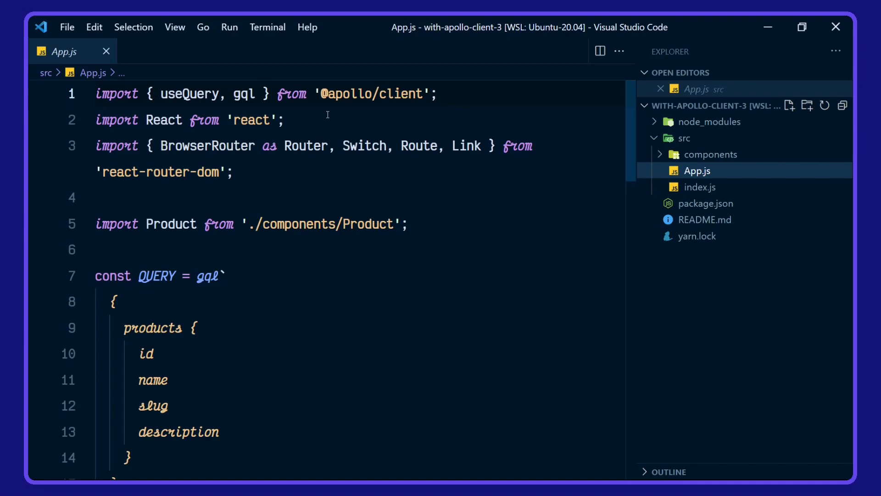
pyautogui.moveTo(284, 182)
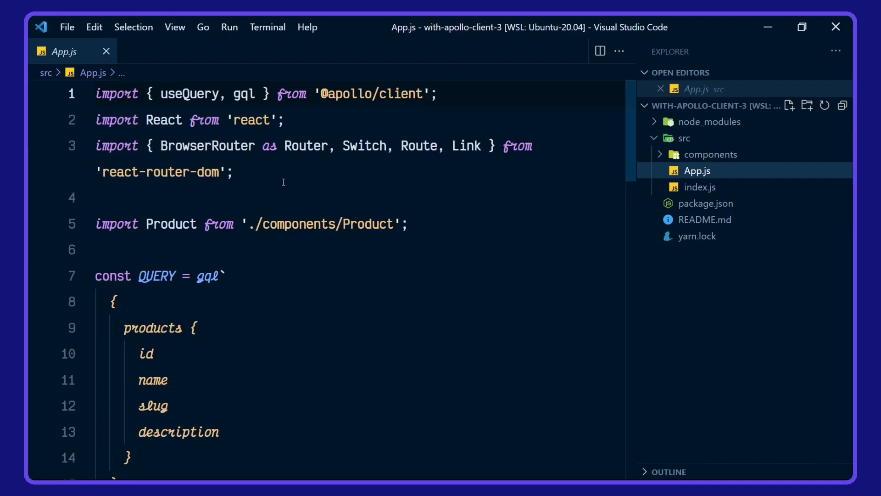
pyautogui.scroll(-3)
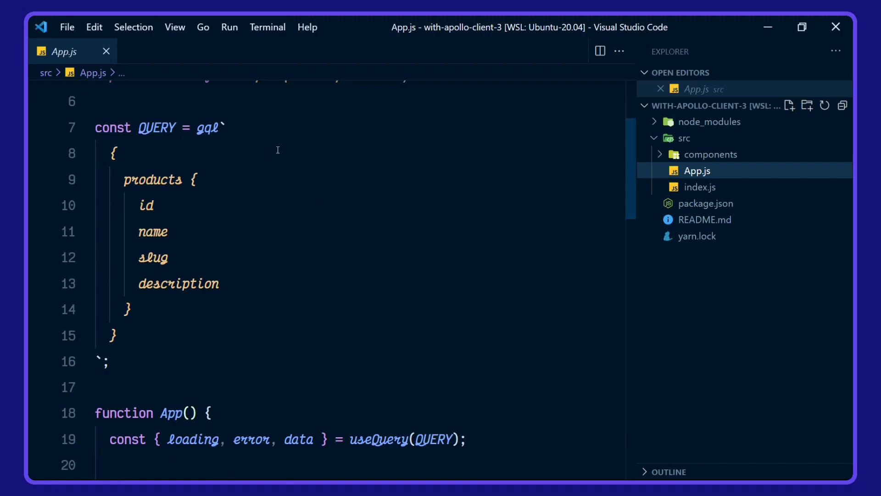
pyautogui.moveTo(241, 227)
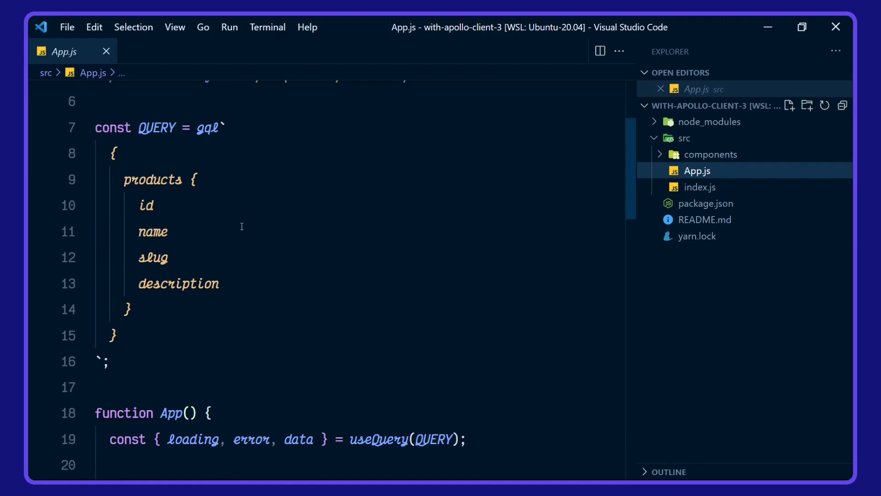
pyautogui.scroll(-3)
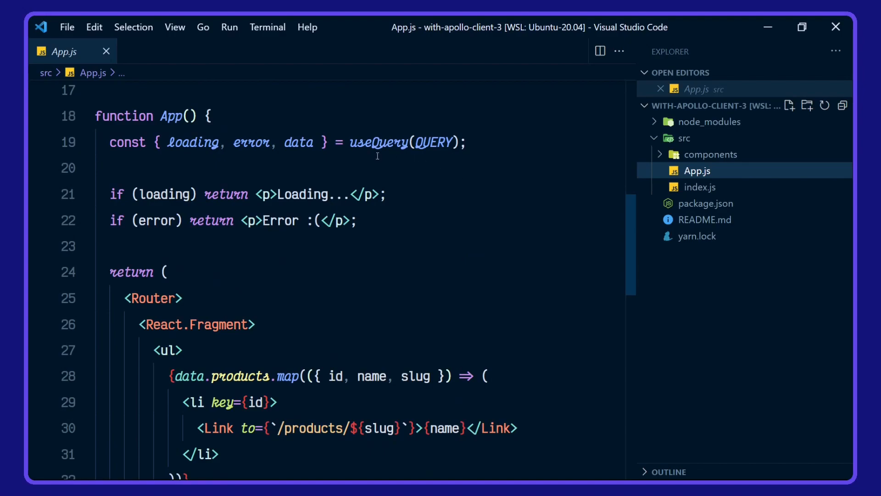
pyautogui.moveTo(342, 158)
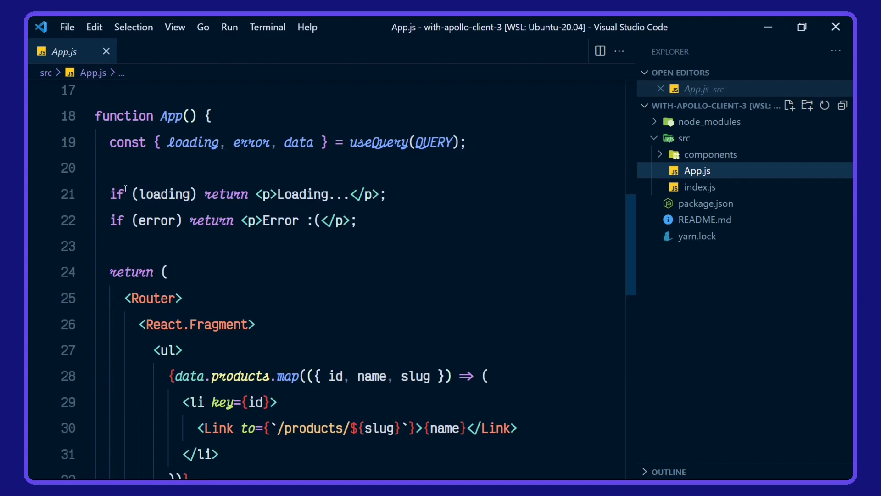
pyautogui.moveTo(433, 213)
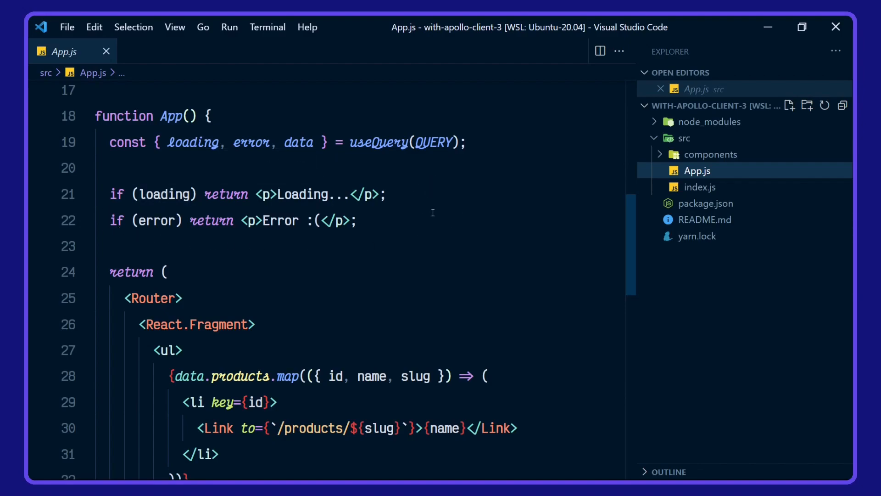
pyautogui.scroll(-3)
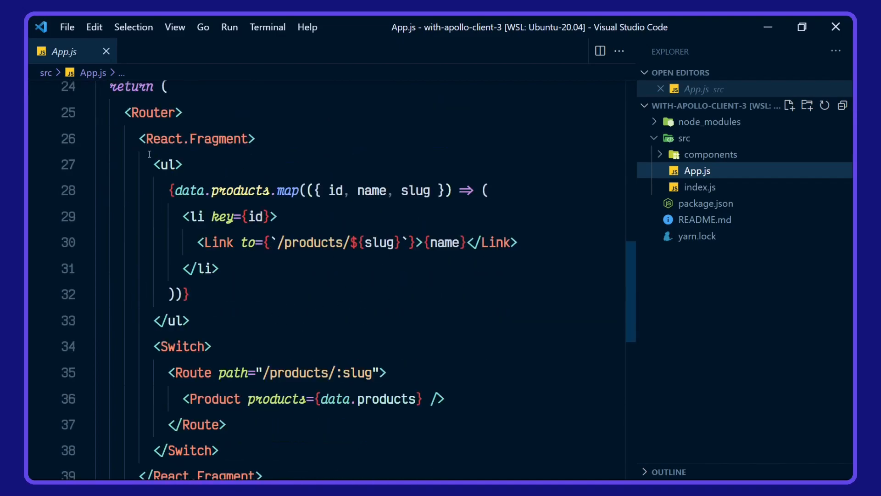
pyautogui.moveTo(262, 315)
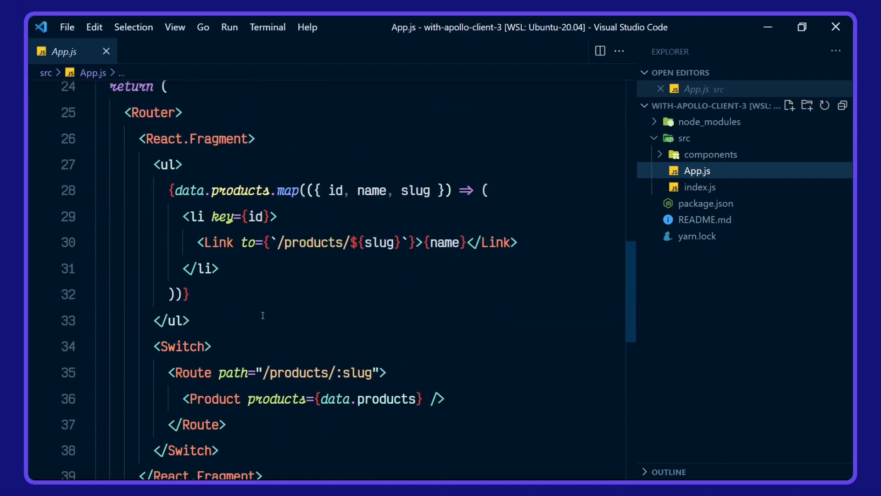
pyautogui.moveTo(280, 281)
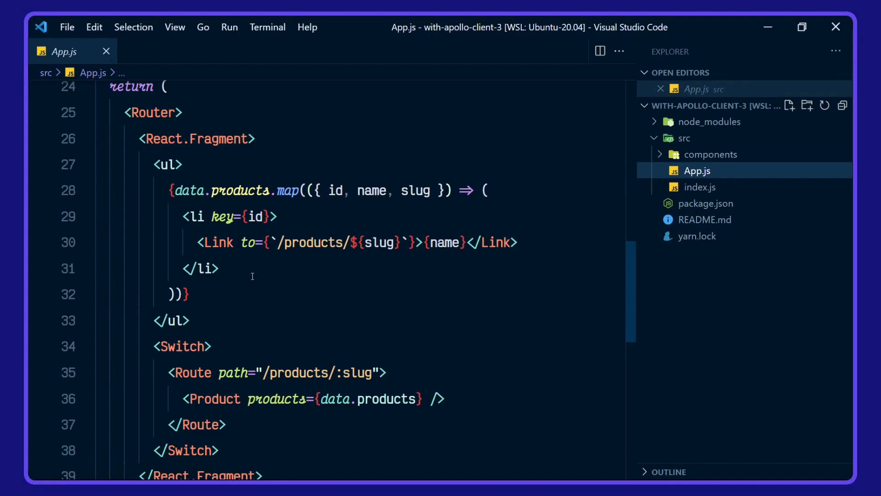
pyautogui.moveTo(458, 284)
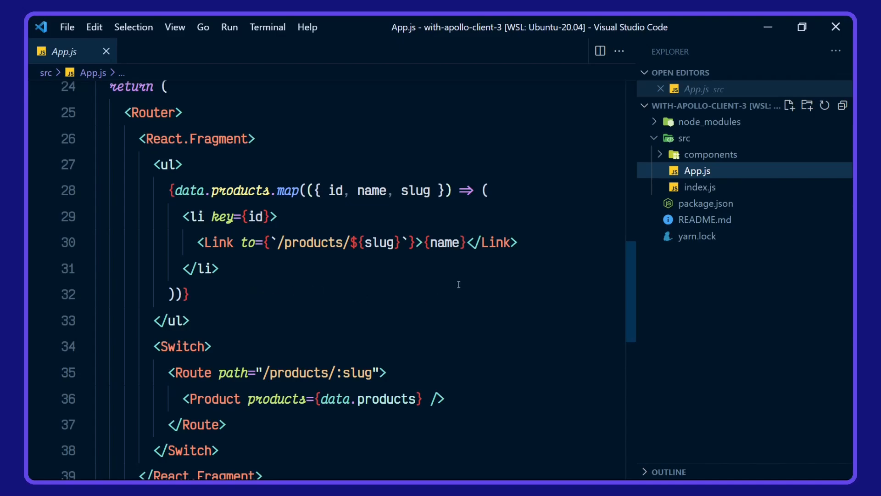
pyautogui.scroll(-3)
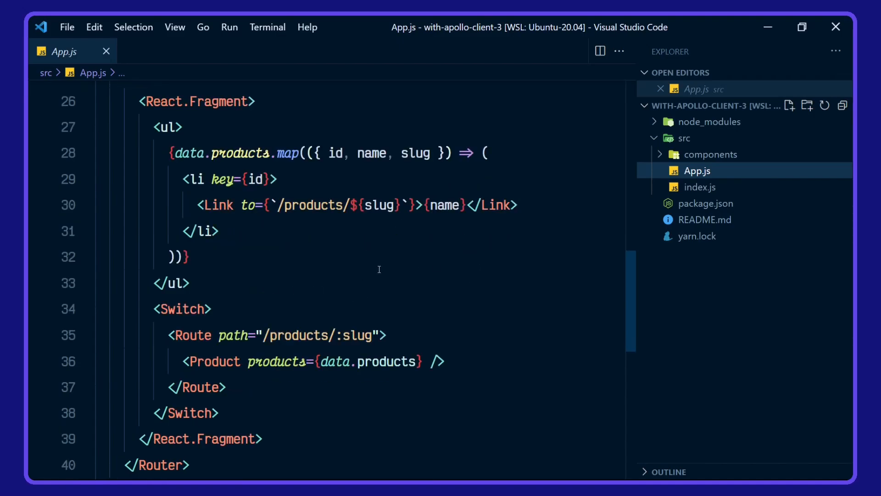
pyautogui.scroll(-3)
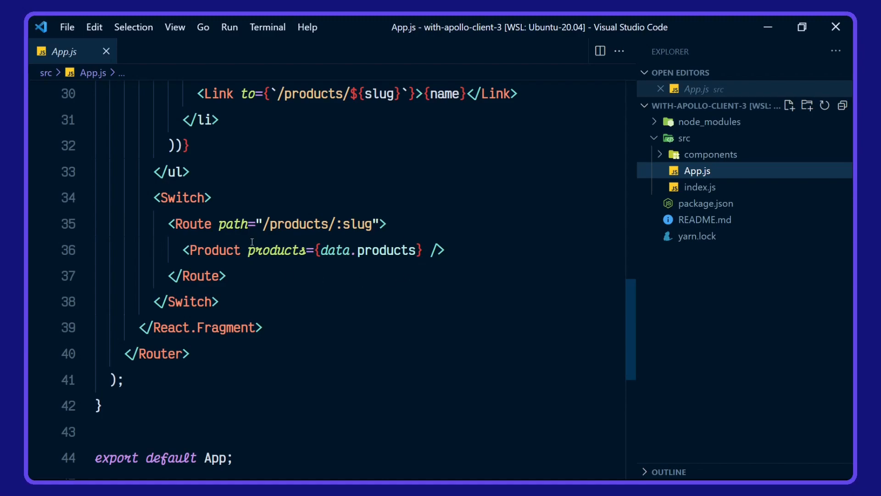
# - Review src/components/Product.js, which finds a product by slug and renders its name and description
pyautogui.click(710, 154)
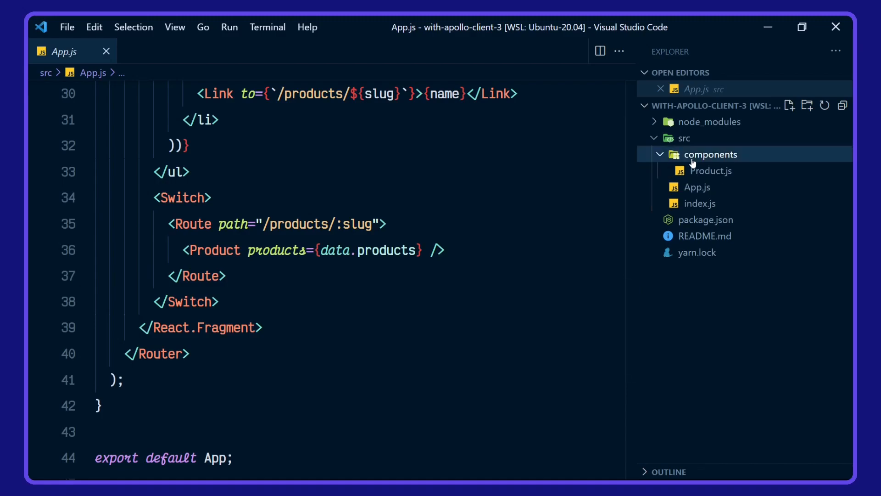
pyautogui.click(711, 171)
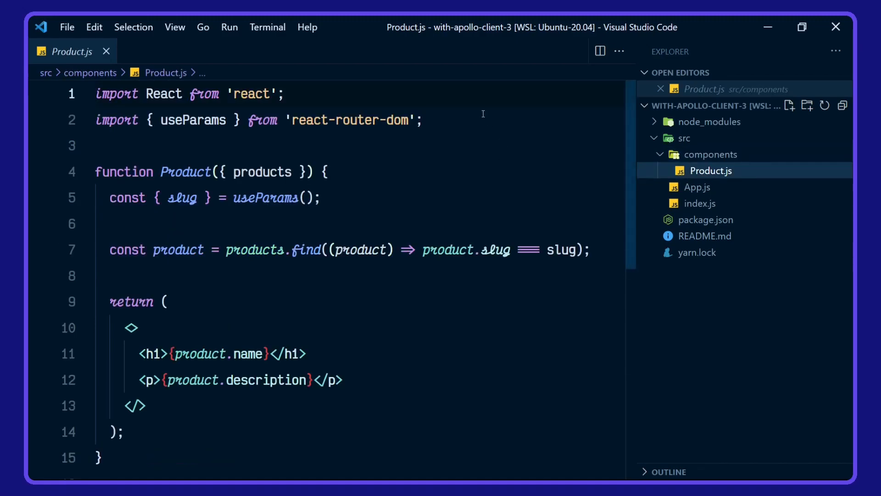
pyautogui.scroll(-3)
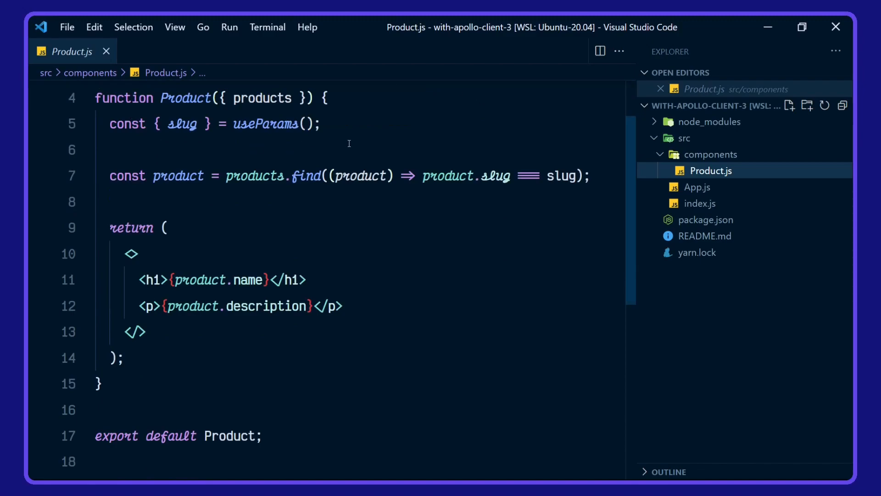
pyautogui.moveTo(368, 120)
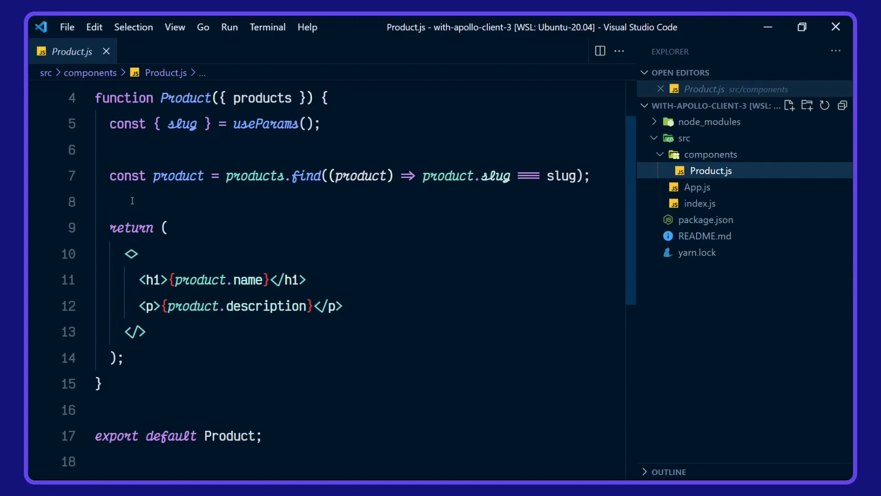
pyautogui.moveTo(388, 270)
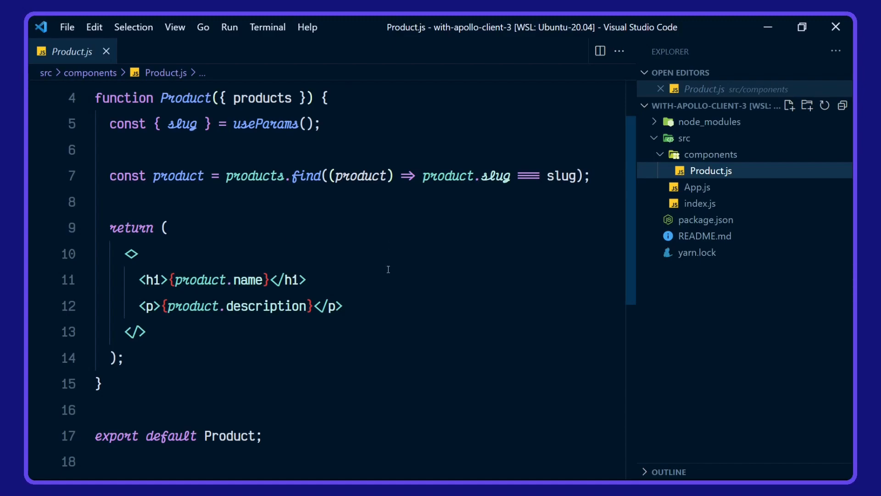
pyautogui.moveTo(377, 301)
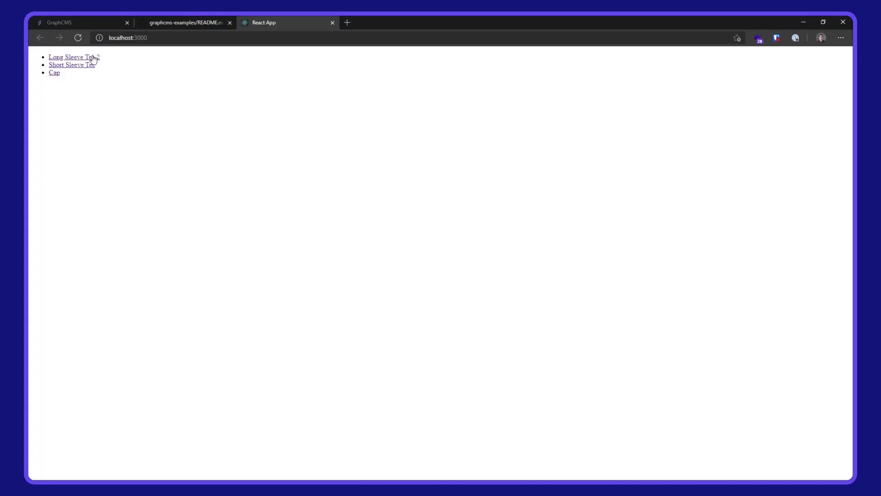
# - View the Short Sleeve Tee product page, then the Cap product page
pyautogui.click(71, 65)
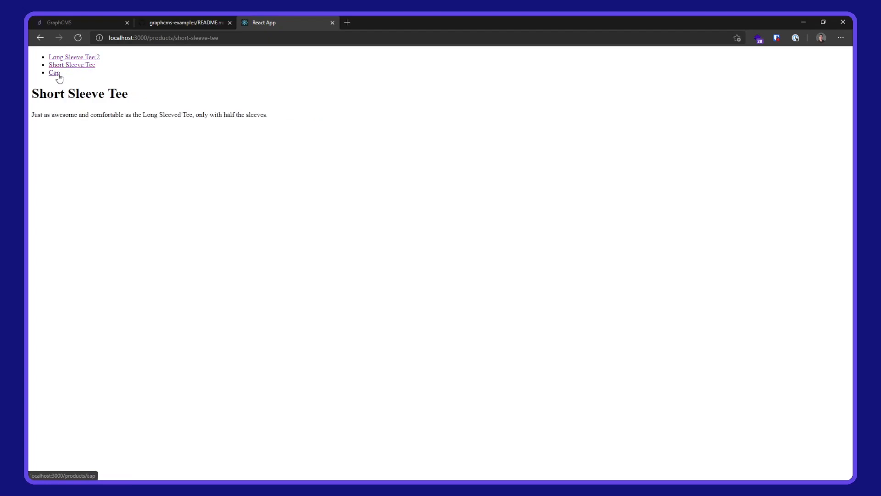
pyautogui.click(53, 72)
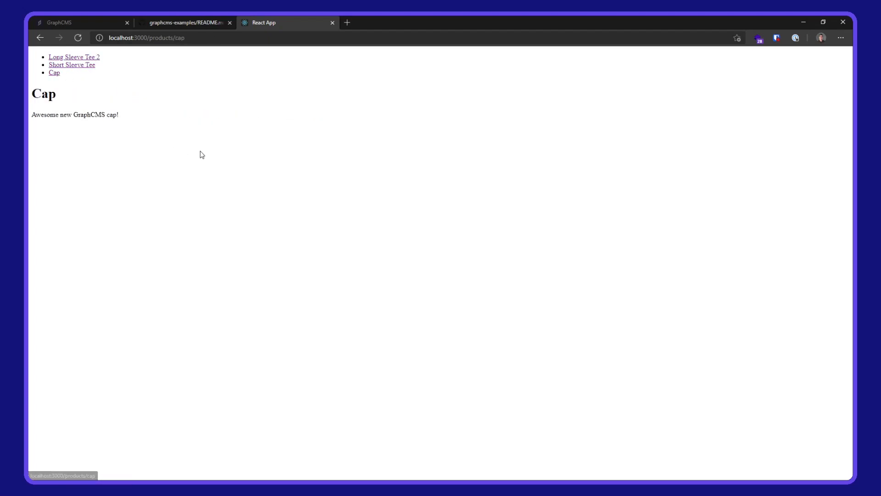